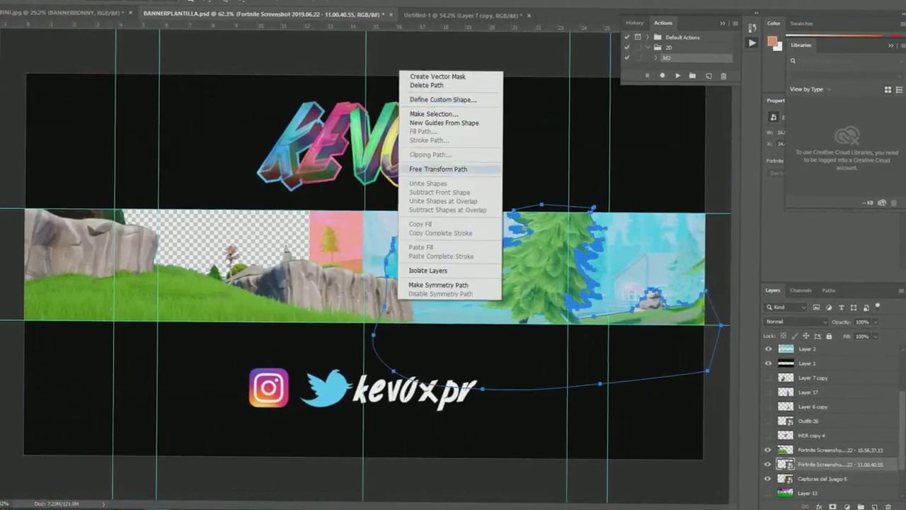
Convert the pen path to a selection and place the blueprint-and-pencil image on the banner.
{"action": "left_click", "coordinate": [437, 168]}
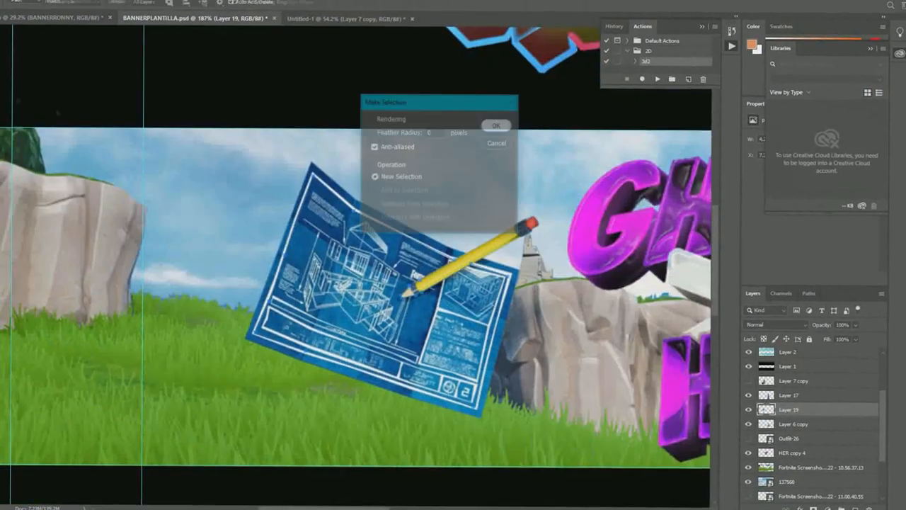
Apply the Artistic Cutout filter to flatten the blueprint image into simple blue shapes.
{"action": "left_click", "coordinate": [496, 125]}
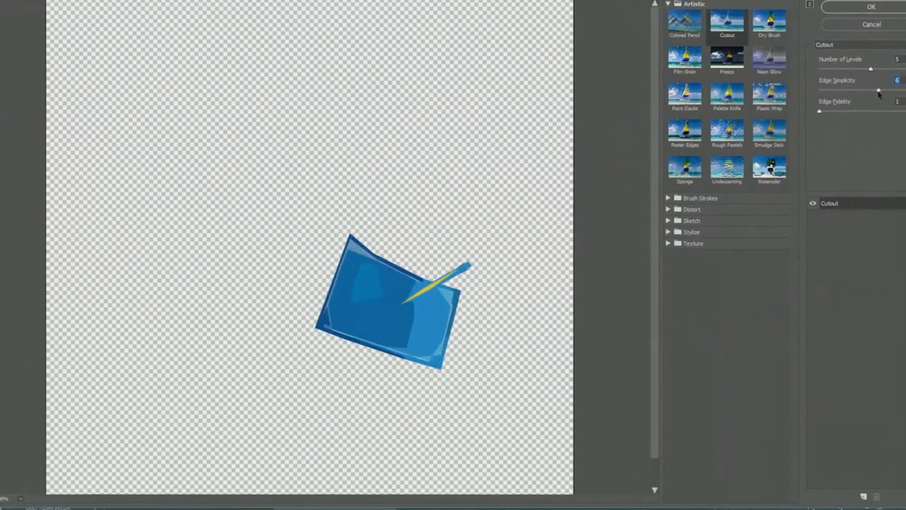
Place the blueprint frames with the photo and apply a Motion Blur at angle 0, distance 152.
{"action": "left_click", "coordinate": [878, 14]}
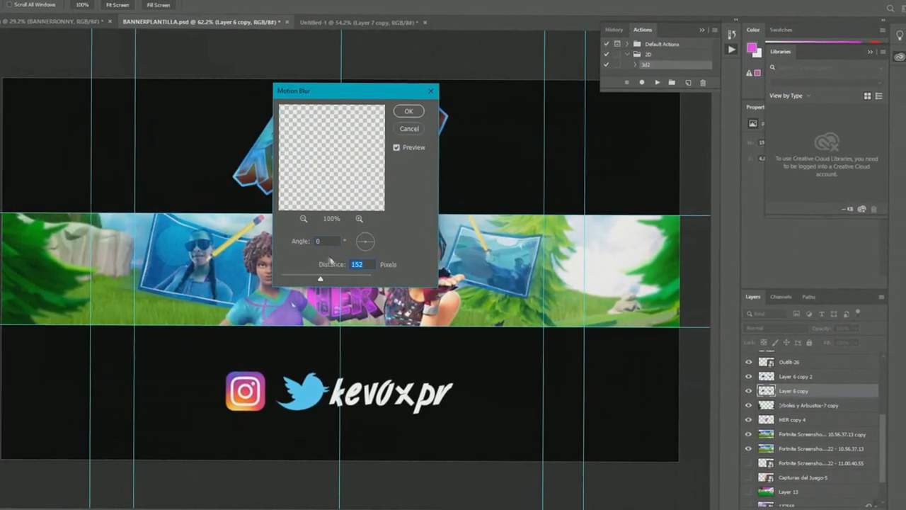
Give the HER copy 4 layer a black drop shadow at 100% opacity, distance 19, size 24.
{"action": "left_click", "coordinate": [409, 111]}
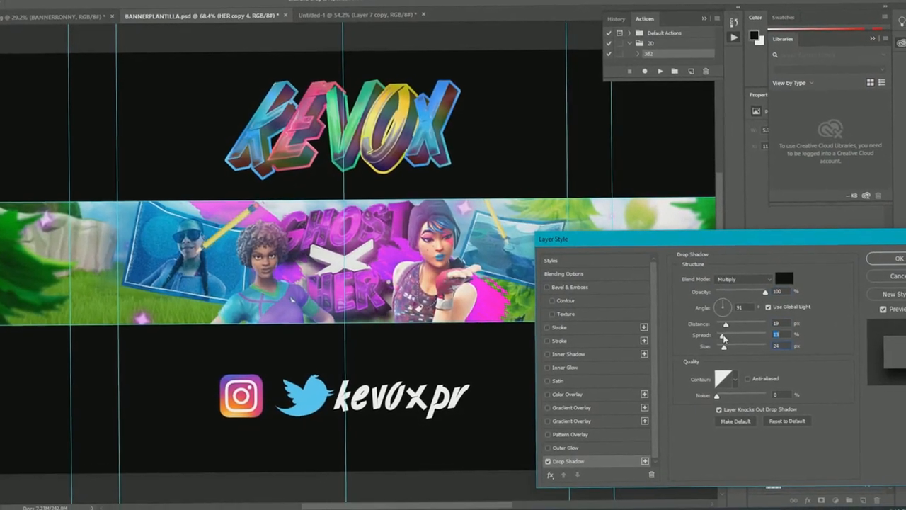
Paint pink strokes, then give the right-frame photo a soft drop shadow and confirm it.
{"action": "left_click", "coordinate": [564, 372]}
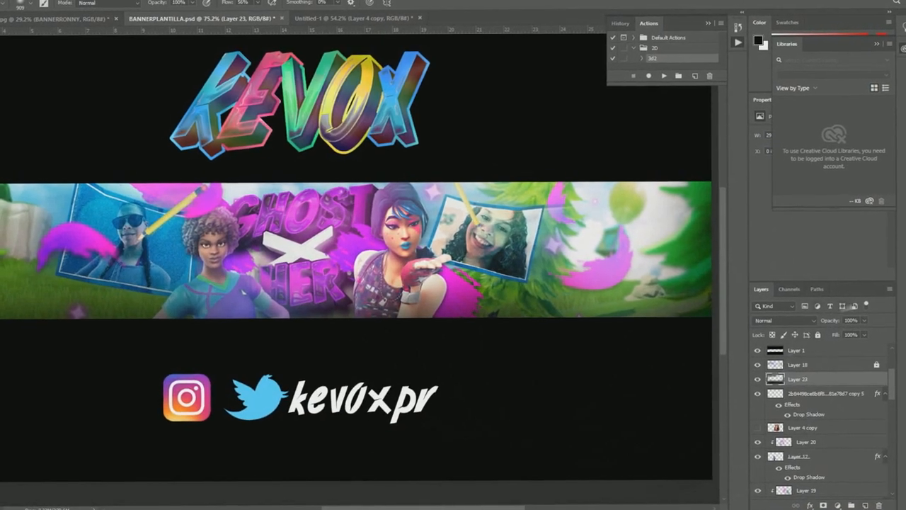
{"action": "double_click", "coordinate": [816, 414]}
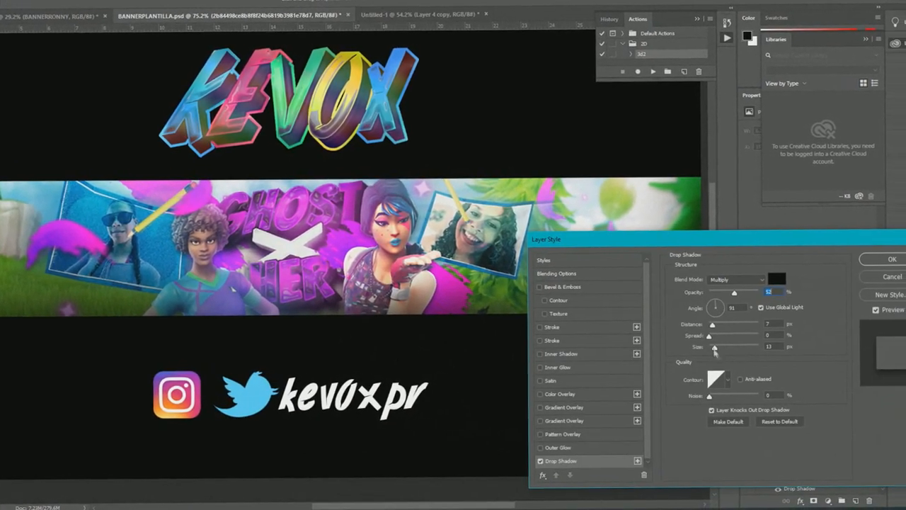
{"action": "left_click", "coordinate": [882, 276]}
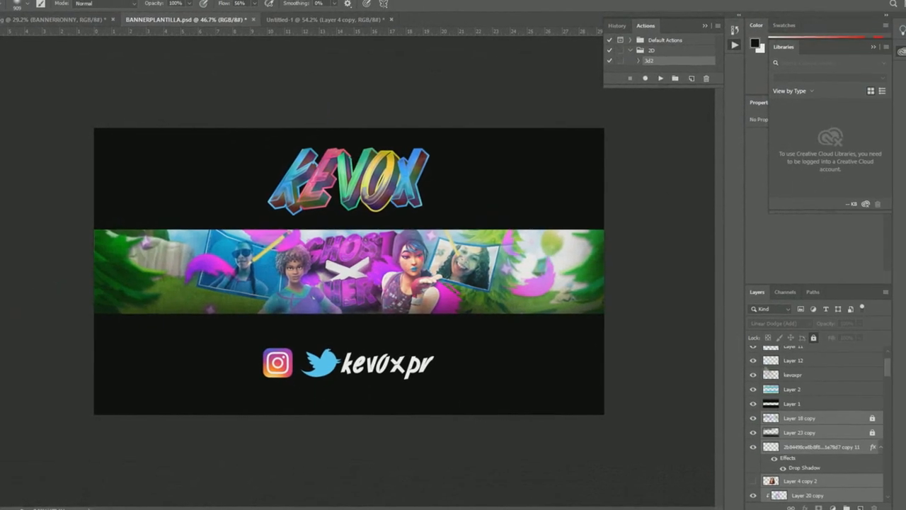